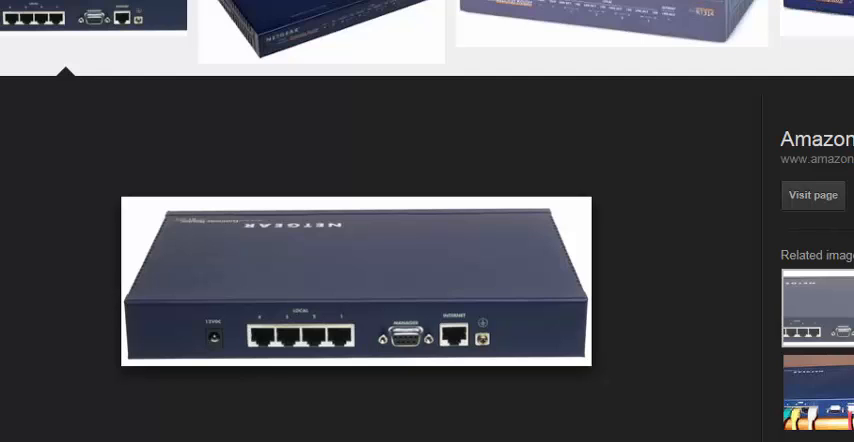
mouse_move(427, 77)
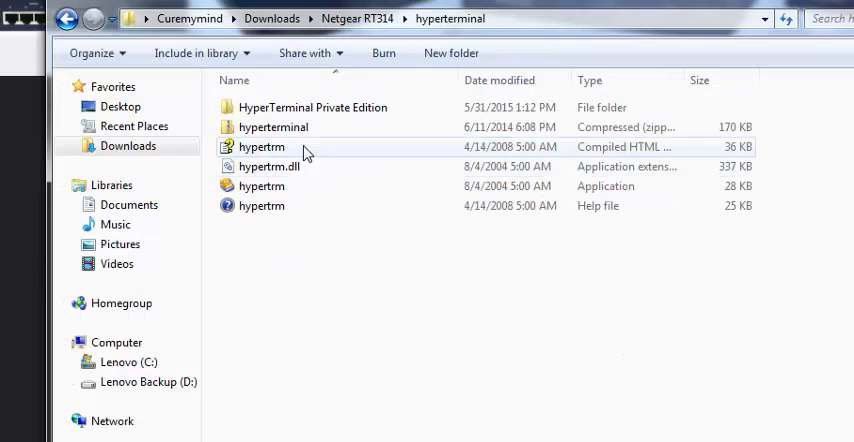
mouse_move(262, 186)
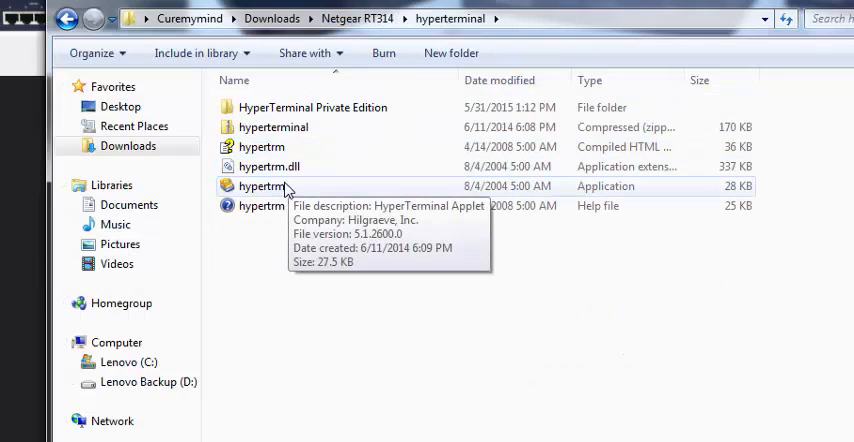
Launch hypertrm.exe from the Netgear RT314 hyperterminal folder
double_click(261, 186)
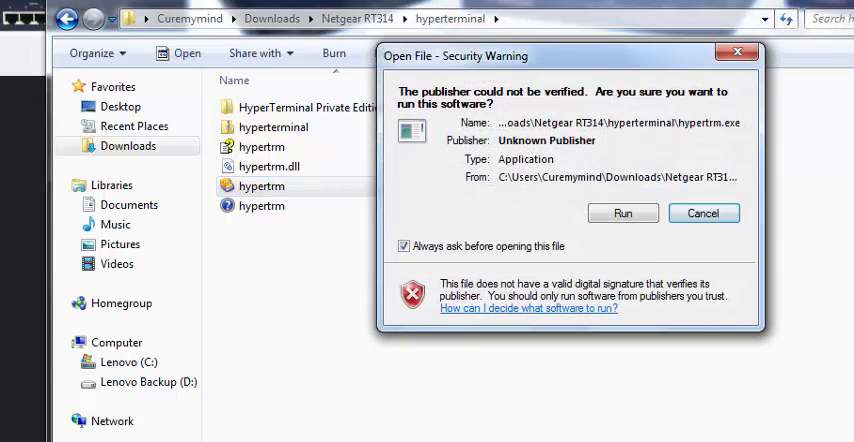
mouse_move(627, 213)
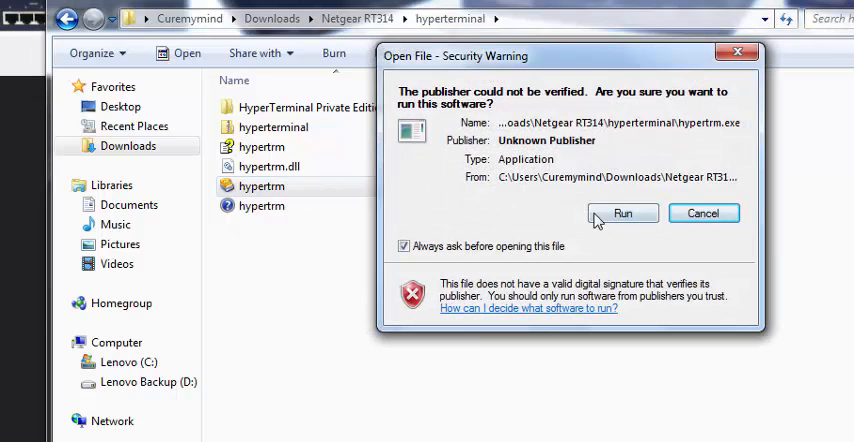
Allow the unverified HyperTerminal to run and name the new connection 1243
left_click(623, 213)
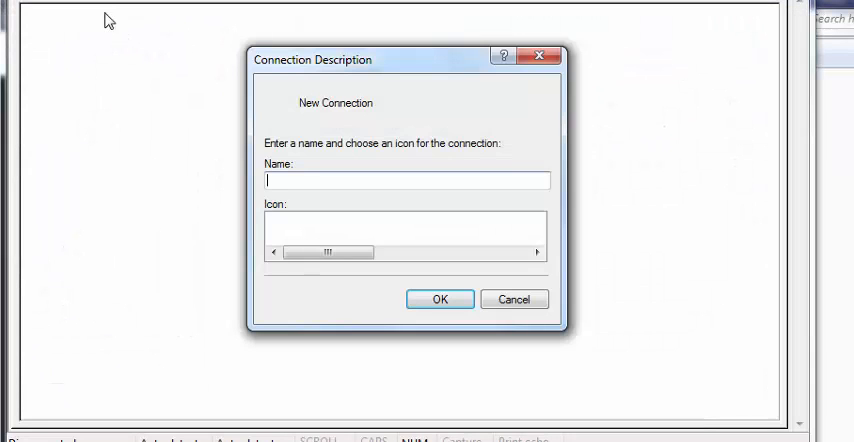
mouse_move(433, 182)
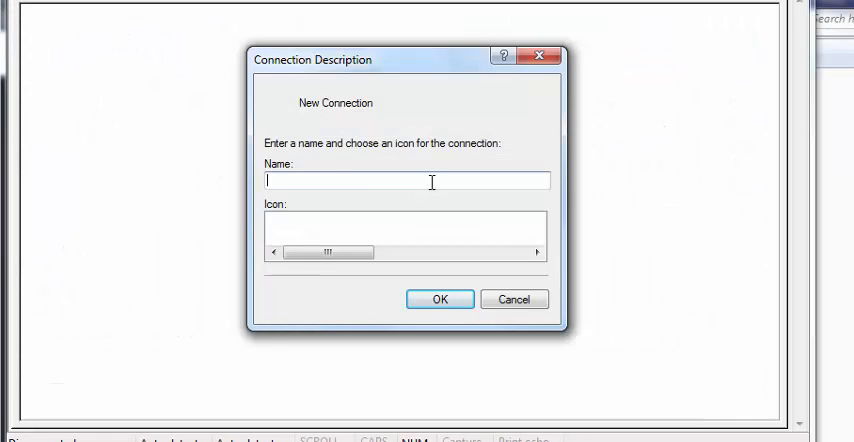
type("1243")
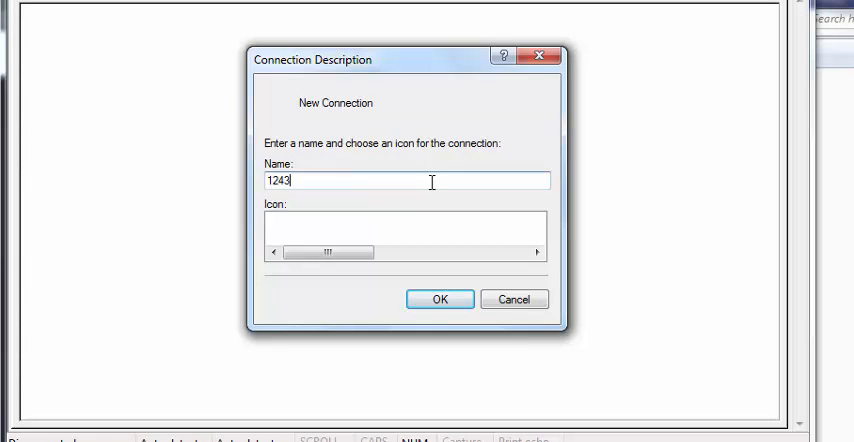
left_click(440, 299)
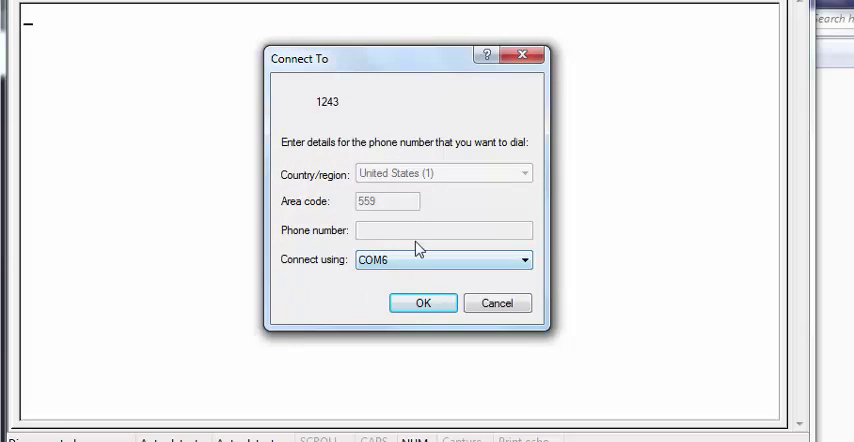
mouse_move(409, 316)
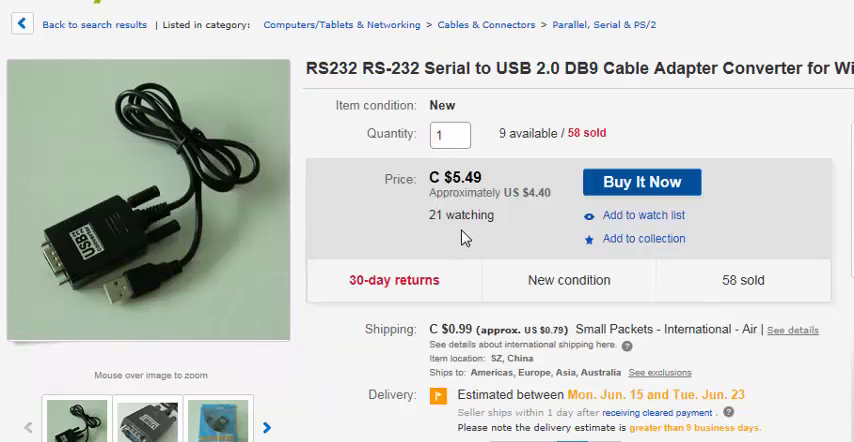
mouse_move(461, 221)
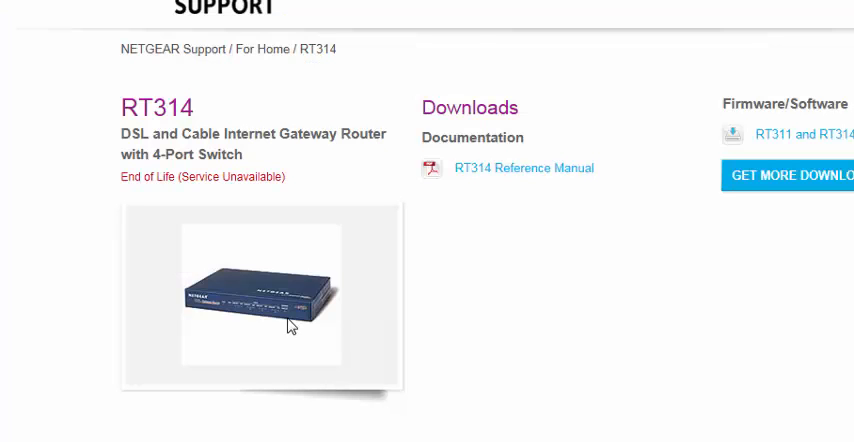
Browse the RT314 support results and view the image of the router's back panel
double_click(156, 107)
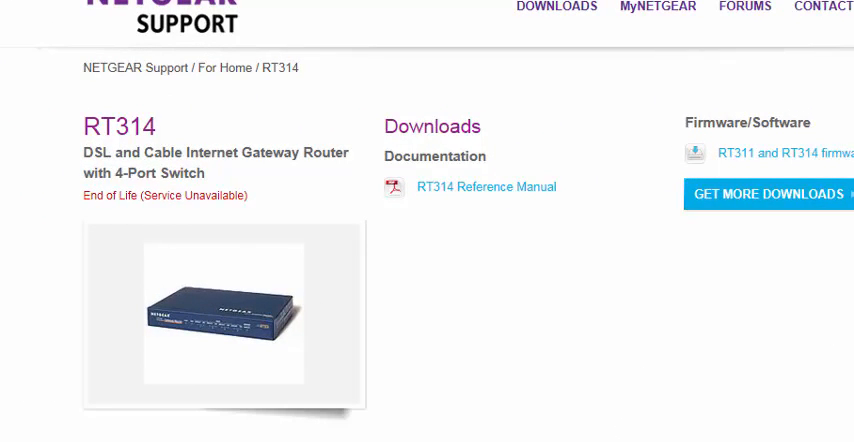
left_click(215, 320)
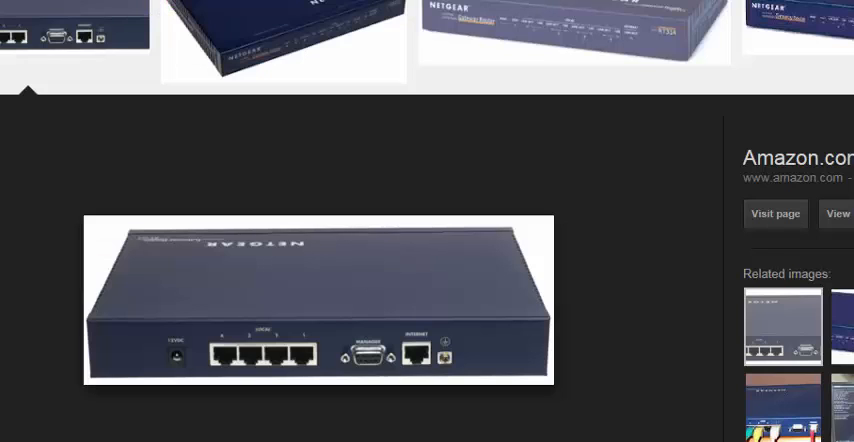
mouse_move(797, 20)
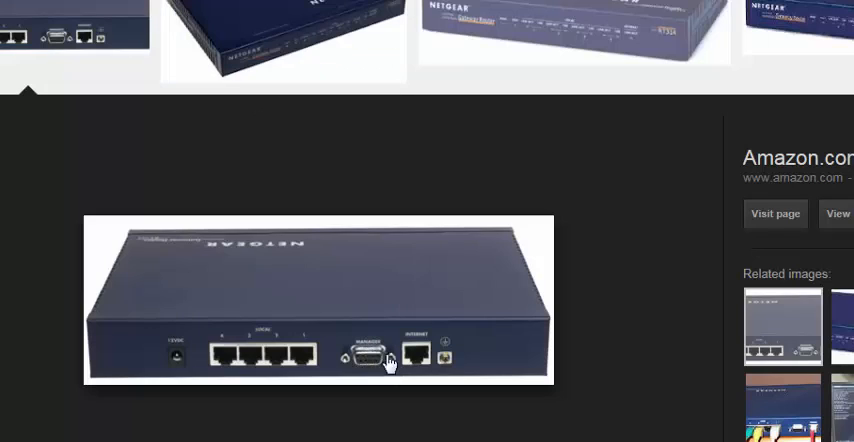
mouse_move(414, 343)
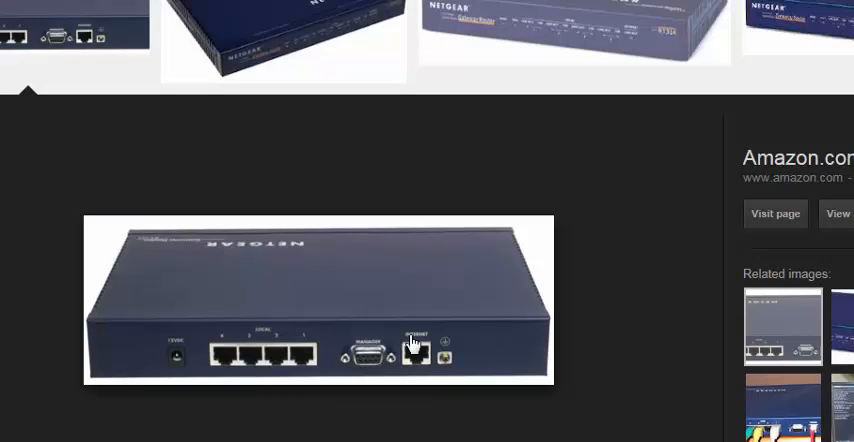
mouse_move(415, 340)
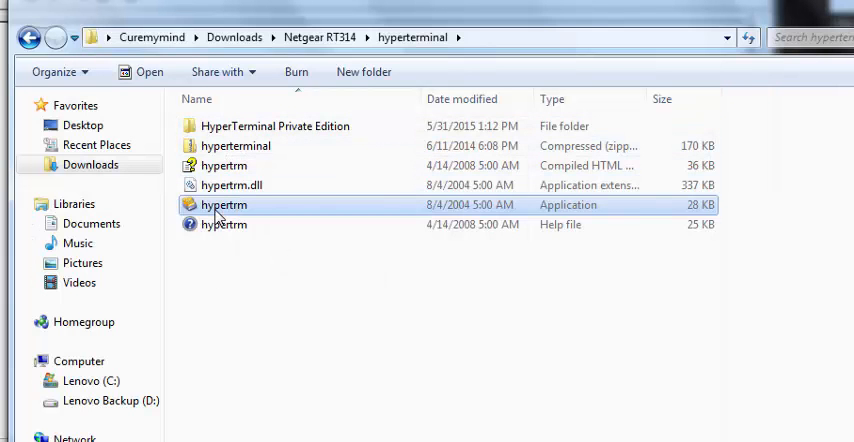
Relaunch HyperTerminal, then bring up Computer's context menu from the Start menu
double_click(223, 205)
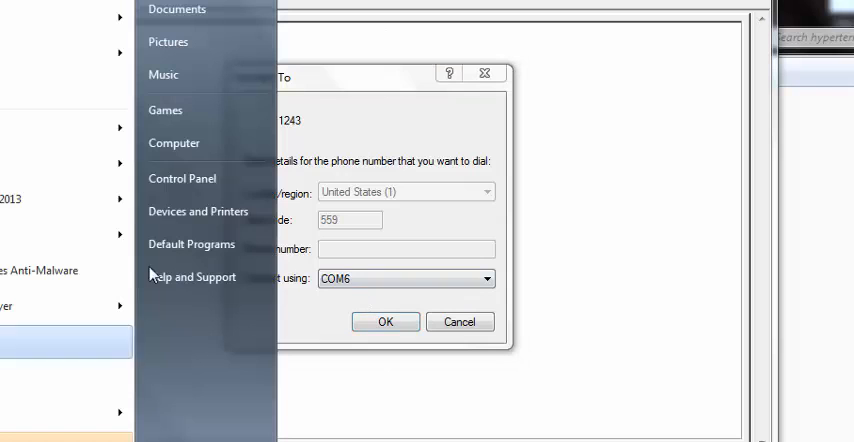
right_click(178, 143)
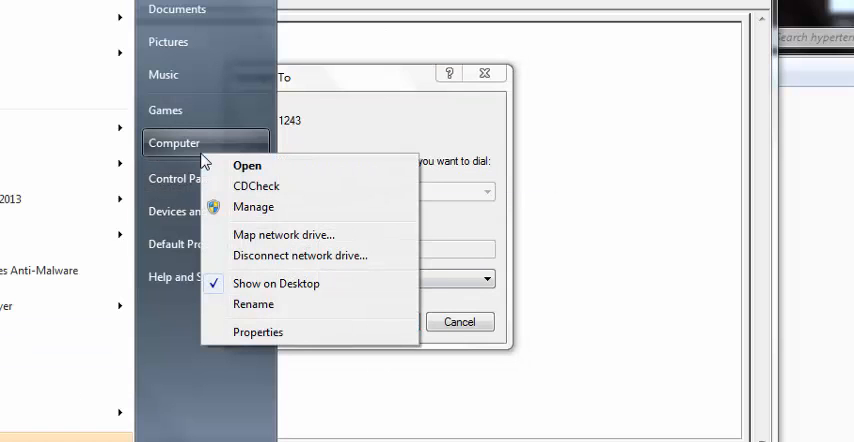
mouse_move(212, 156)
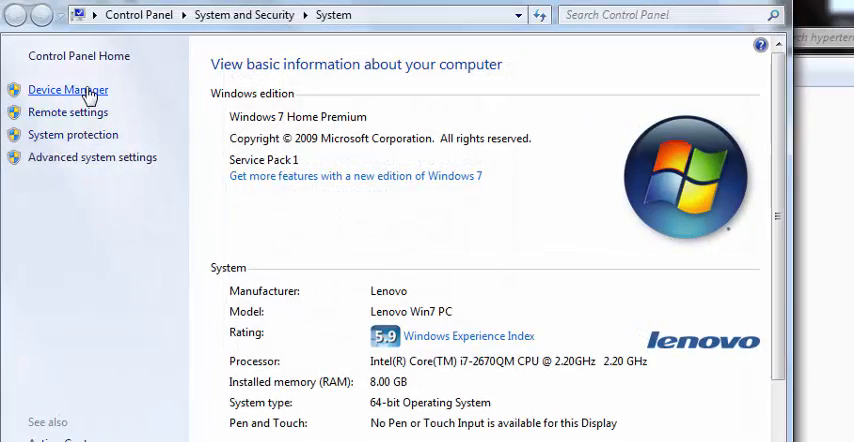
Open Device Manager and select the Prolific USB-to-Serial Comm Port (COM6)
left_click(67, 89)
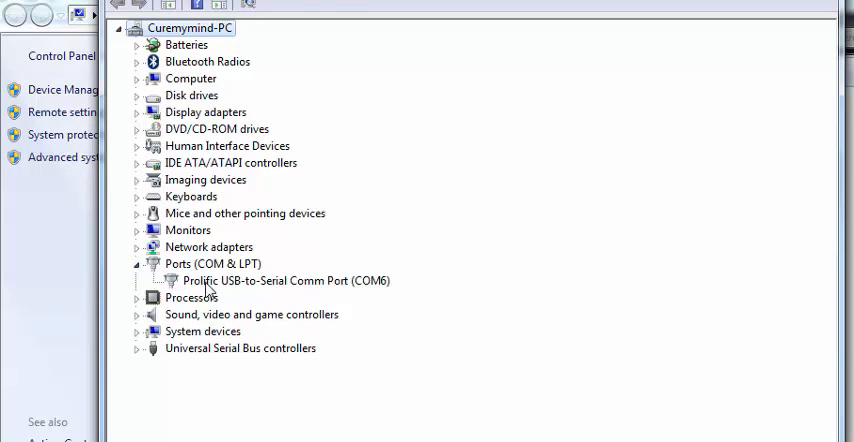
left_click(283, 280)
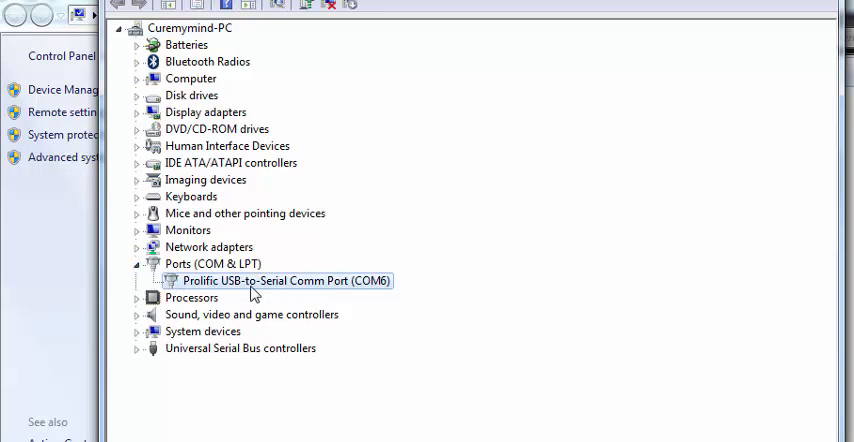
mouse_move(372, 302)
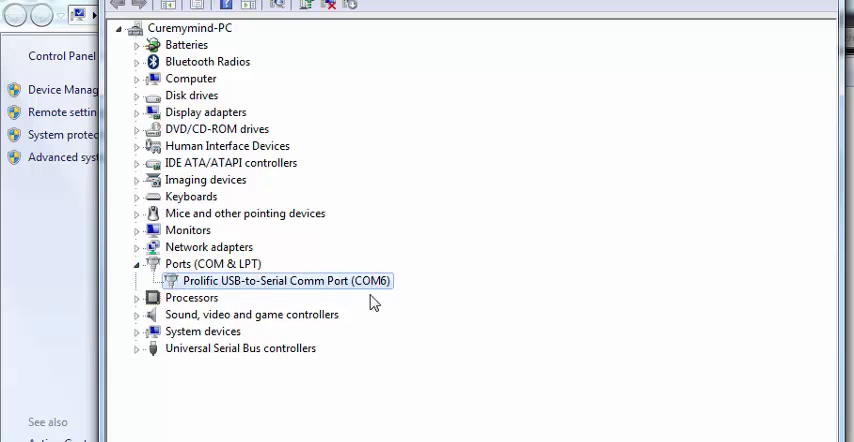
mouse_move(377, 297)
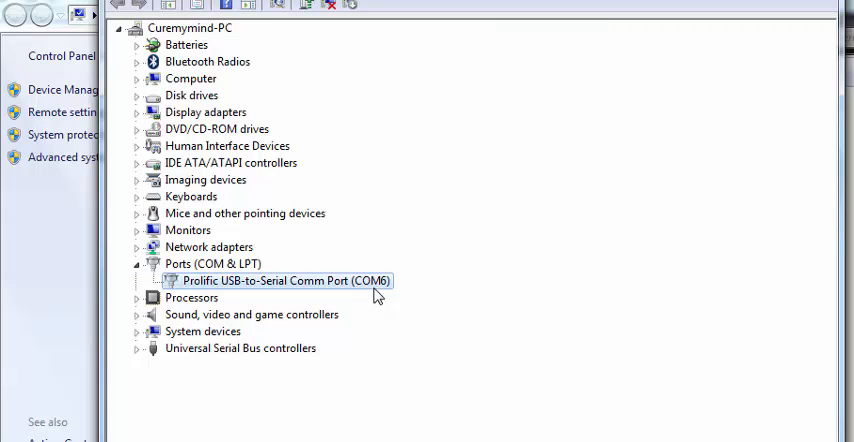
mouse_move(385, 302)
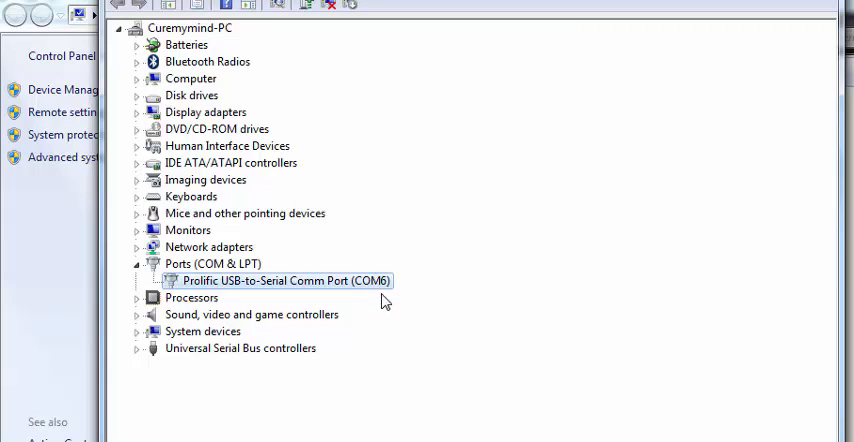
mouse_move(385, 281)
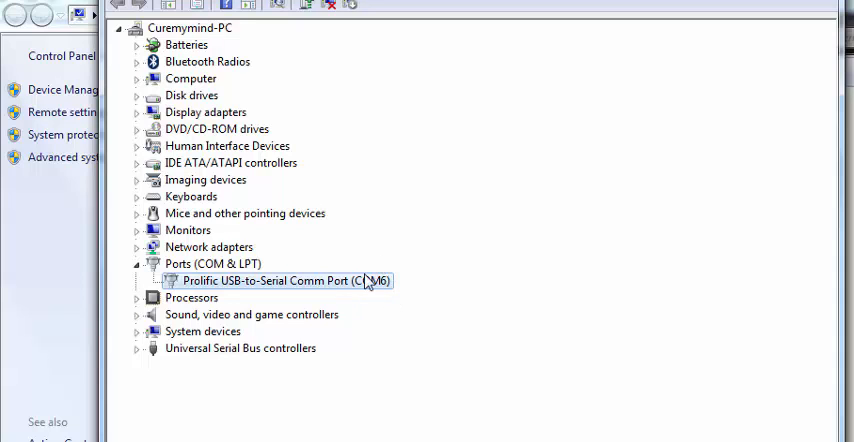
mouse_move(380, 287)
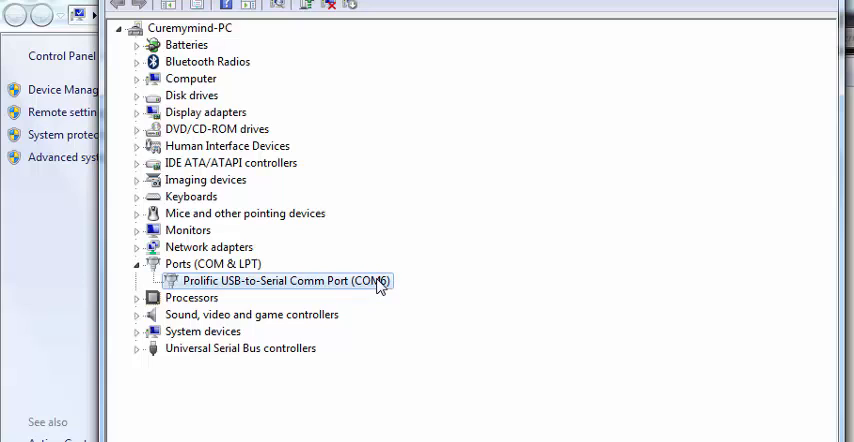
mouse_move(340, 307)
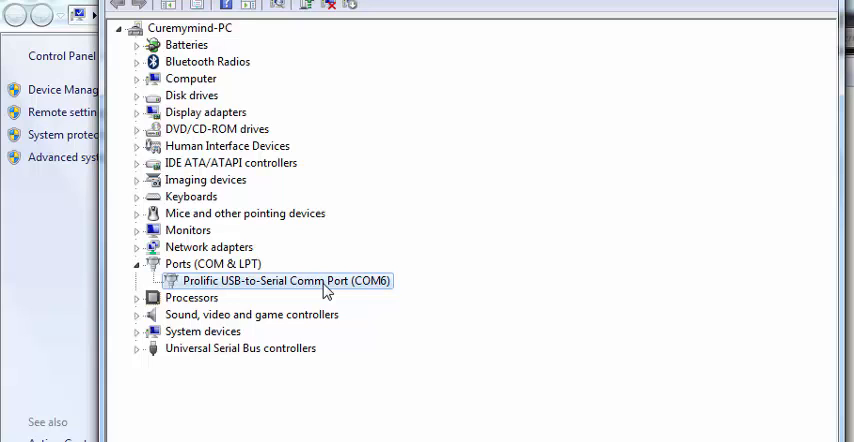
mouse_move(388, 219)
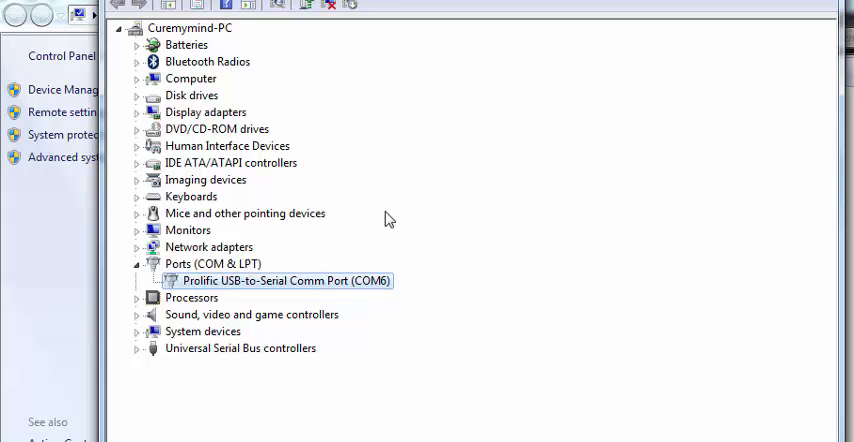
mouse_move(527, 241)
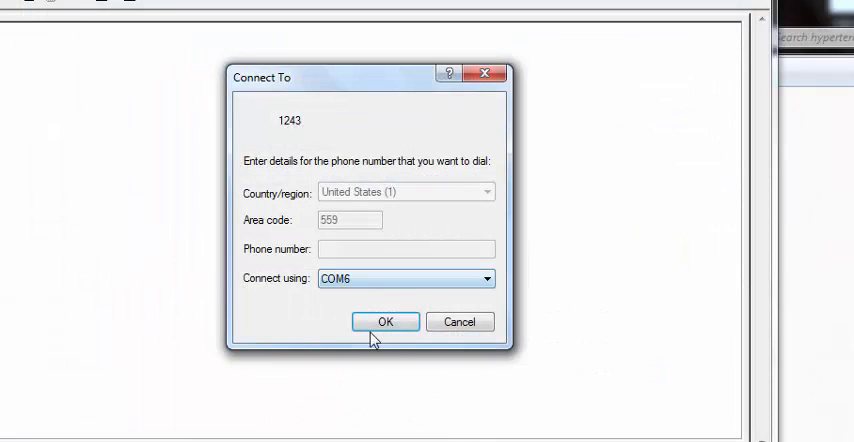
Connect on COM6 to view the router's boot output, then disconnect and close without saving
left_click(389, 321)
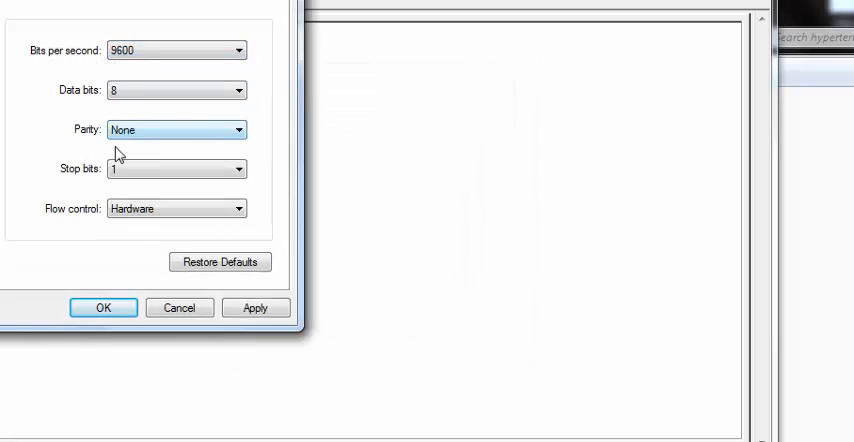
mouse_move(124, 193)
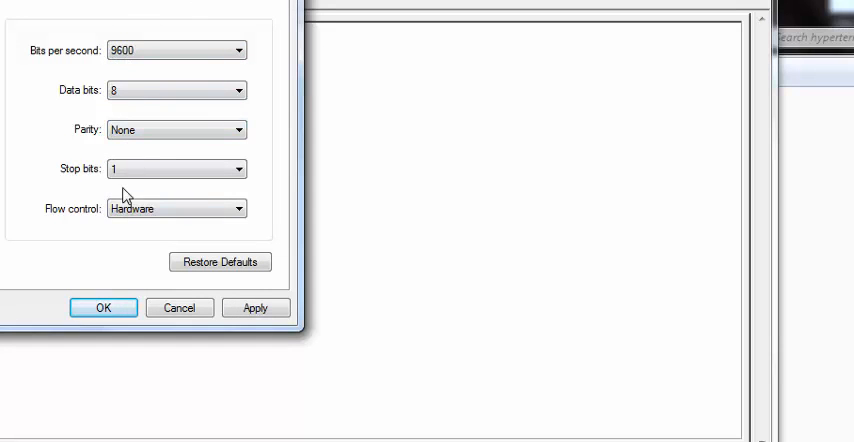
mouse_move(57, 88)
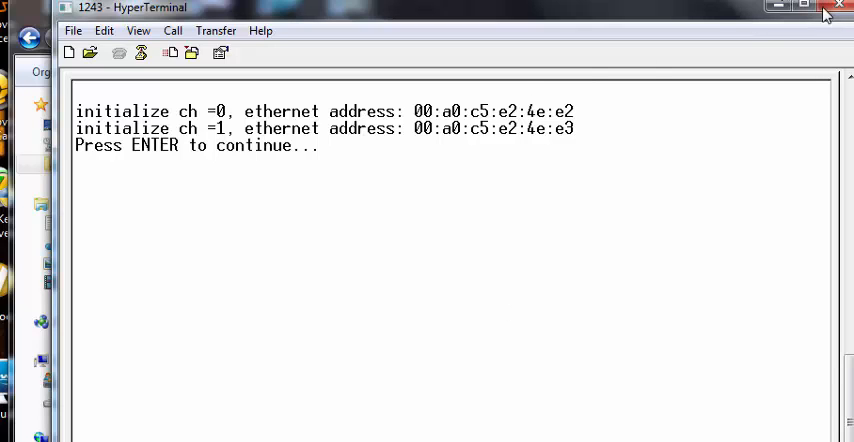
left_click(838, 10)
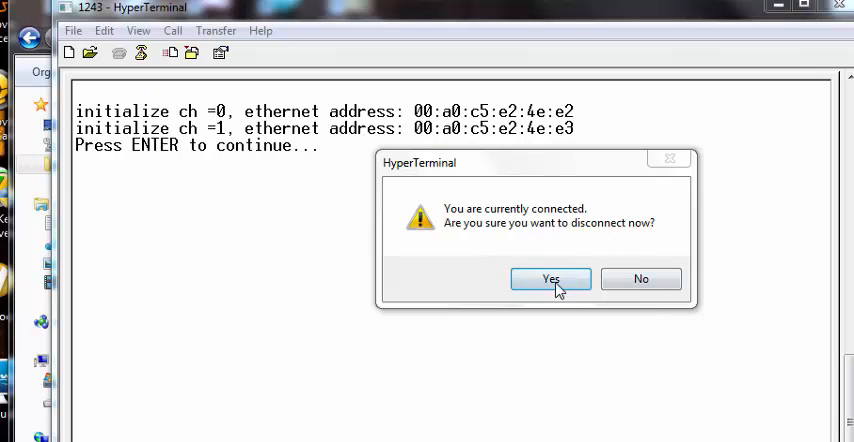
left_click(551, 279)
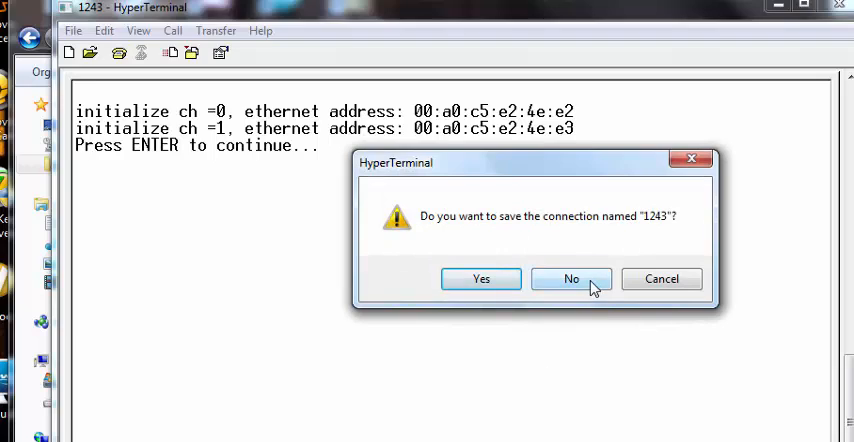
left_click(570, 279)
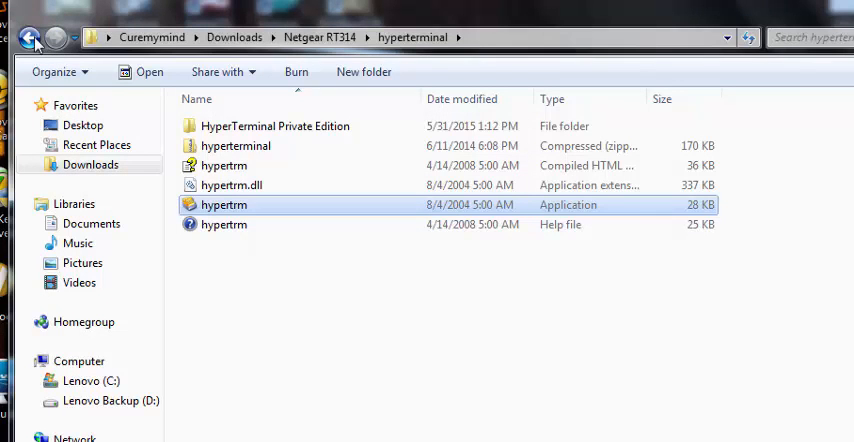
Go back to the Netgear RT314 folder and switch to the browser
left_click(24, 37)
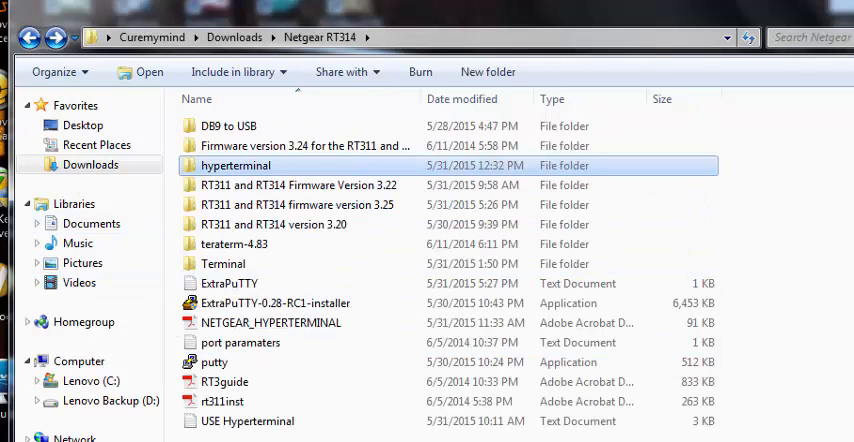
left_click(270, 303)
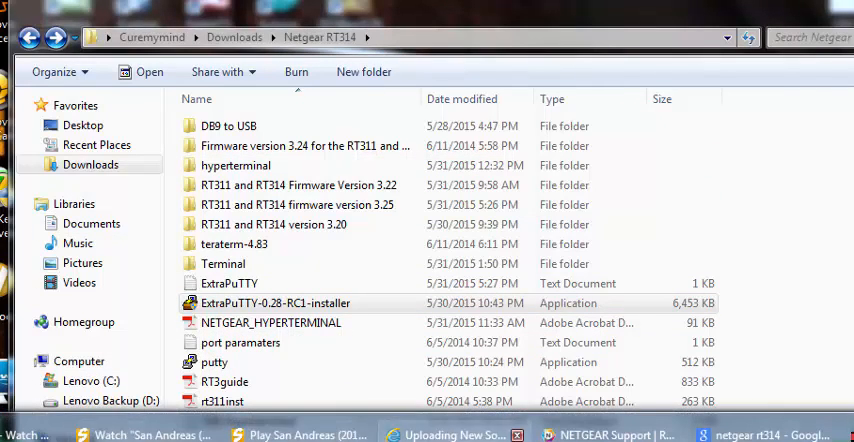
left_click(610, 434)
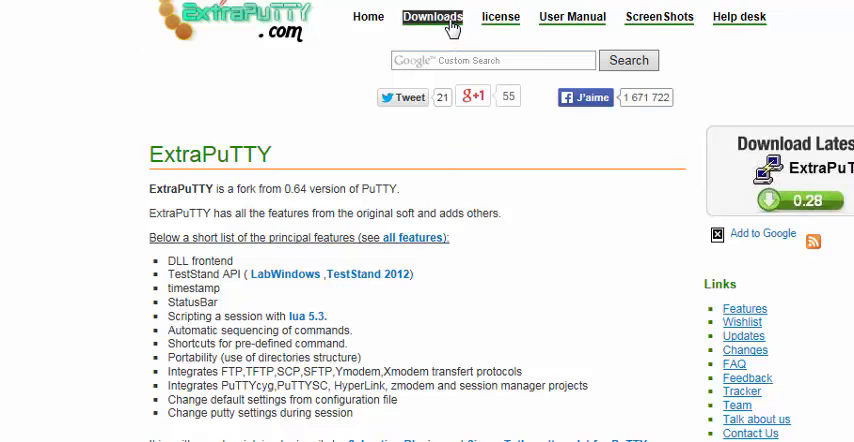
Open the Downloads page on extraputty.com
left_click(431, 17)
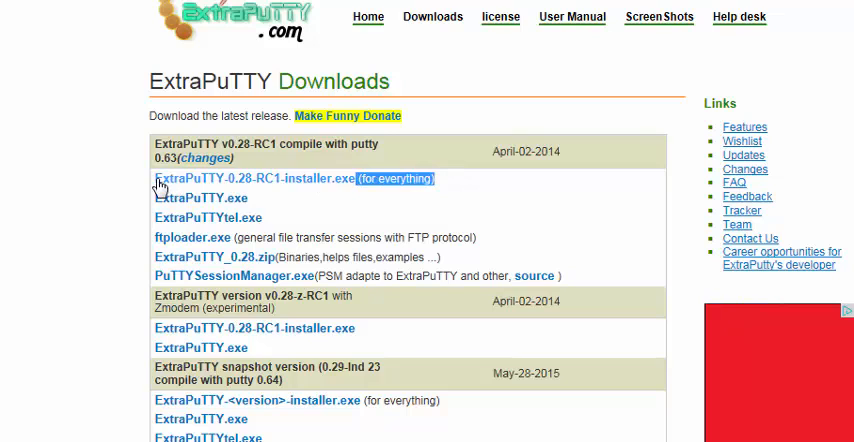
mouse_move(562, 204)
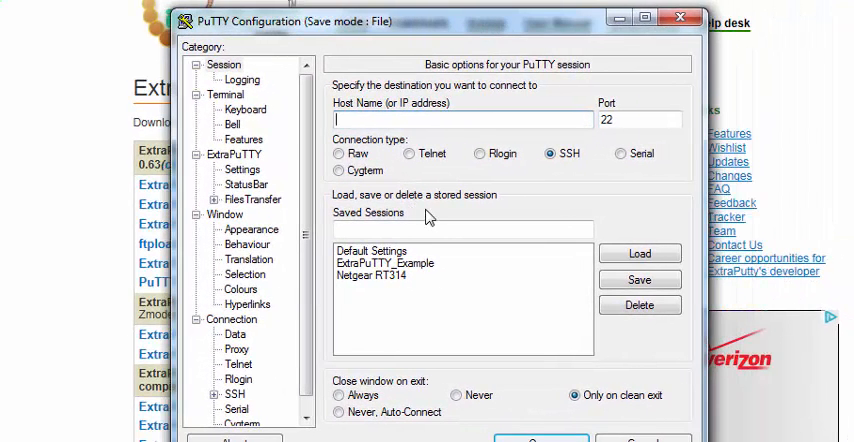
Switch the PuTTY Configuration connection type to Serial
left_click(614, 153)
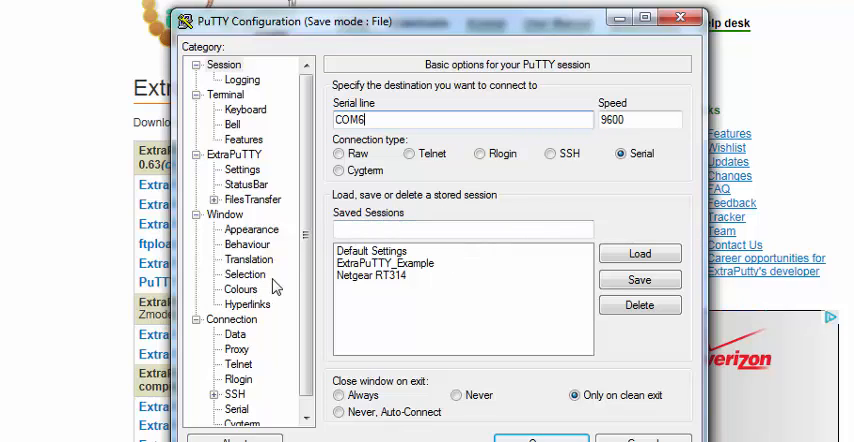
mouse_move(537, 207)
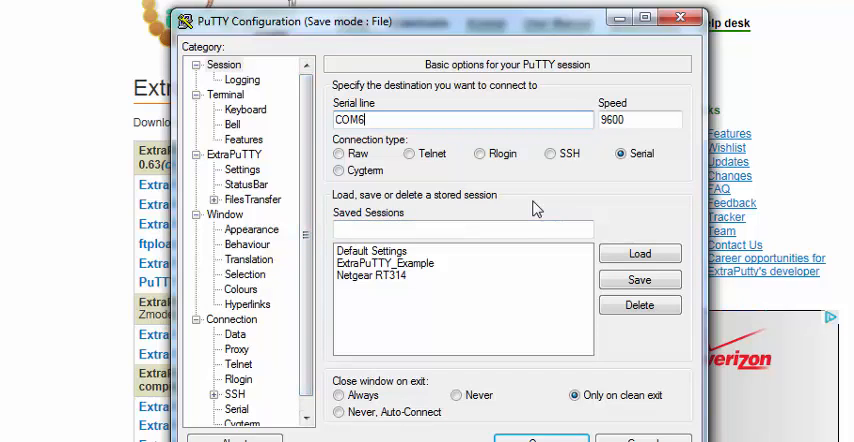
mouse_move(535, 210)
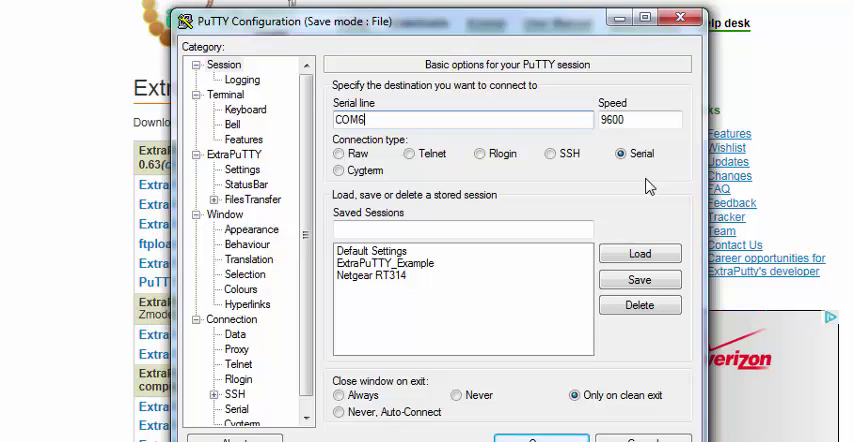
mouse_move(444, 344)
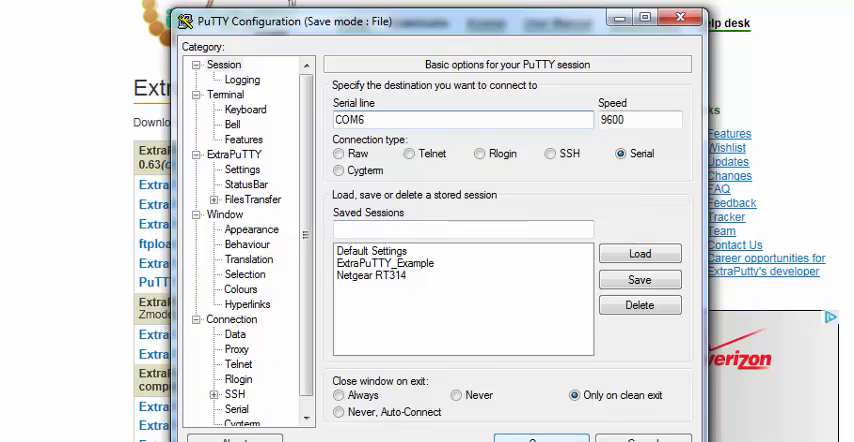
Open the COM6 session, enter router debug mode, and send at and atur3 to start XMODEM upload
left_click(525, 437)
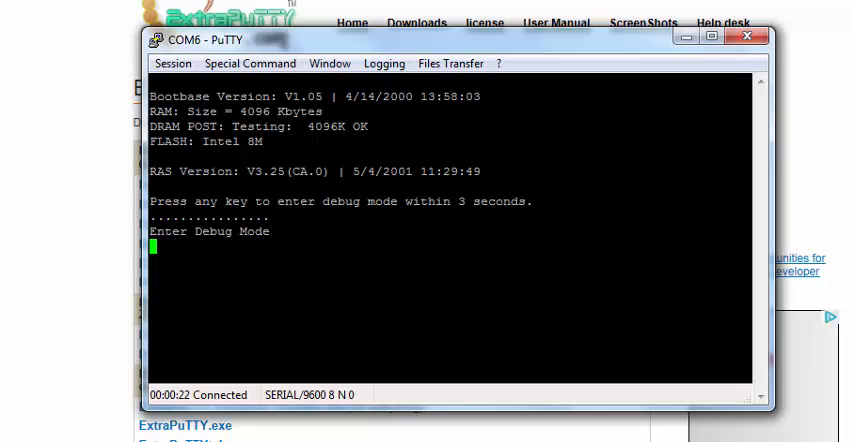
type("at")
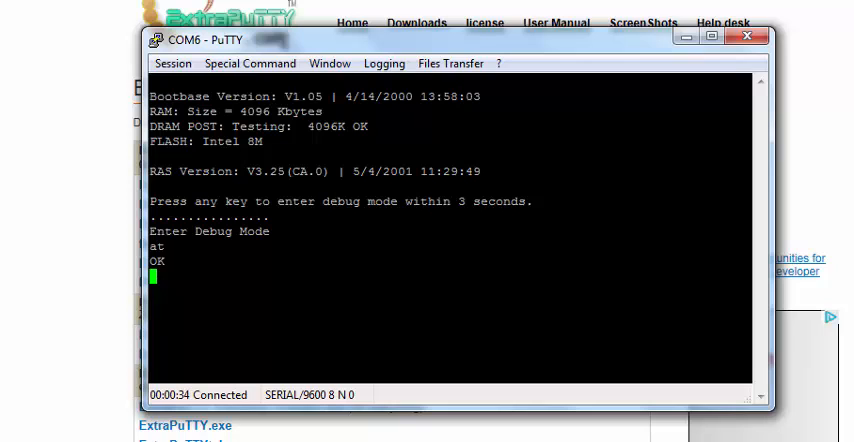
type("at")
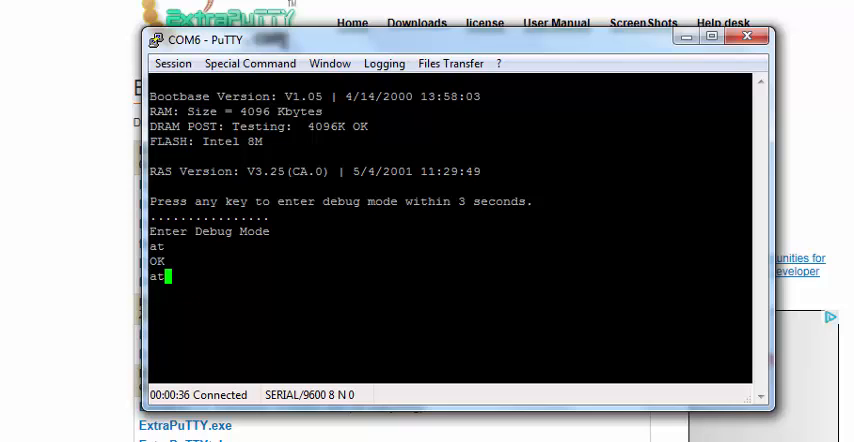
type("ur")
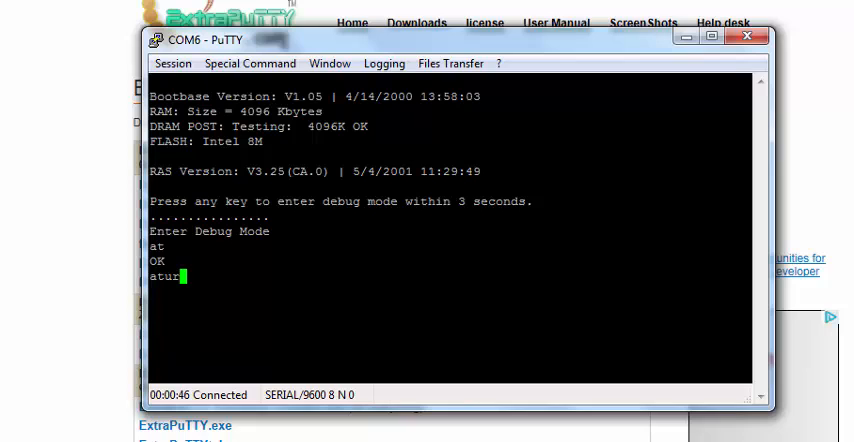
type("s")
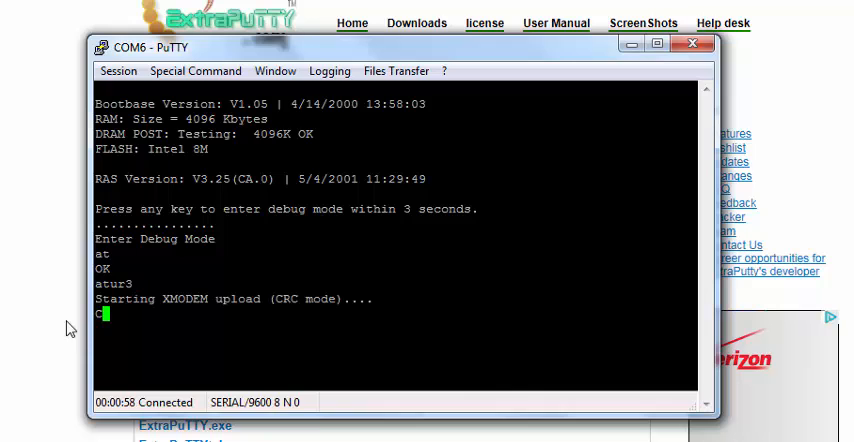
type("C")
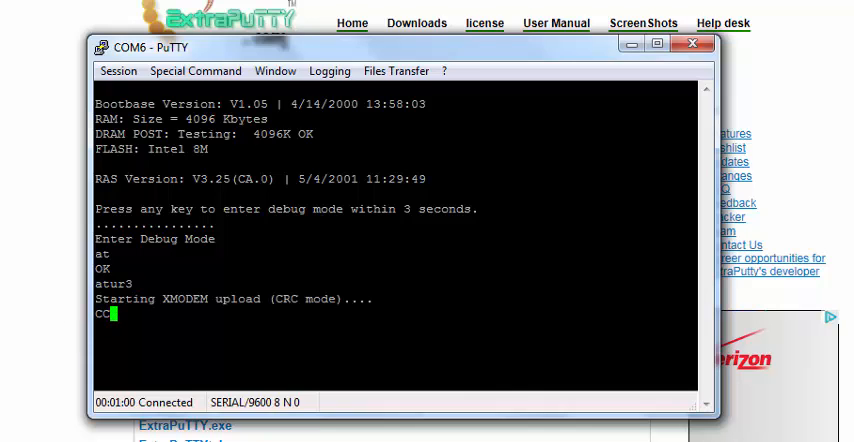
Send romfile0.314 to the router using XMODEM 1K file transfer
left_click(396, 70)
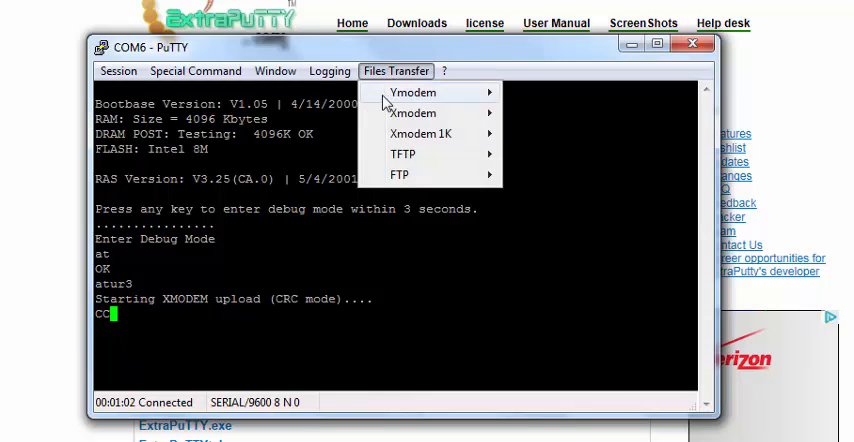
mouse_move(420, 133)
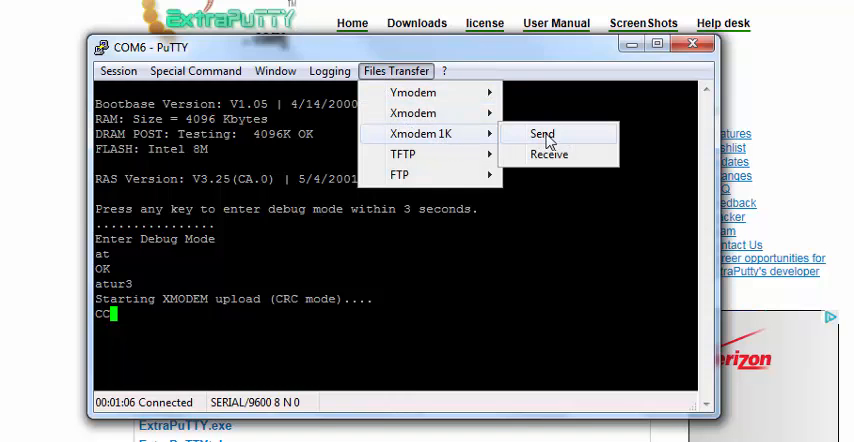
left_click(543, 133)
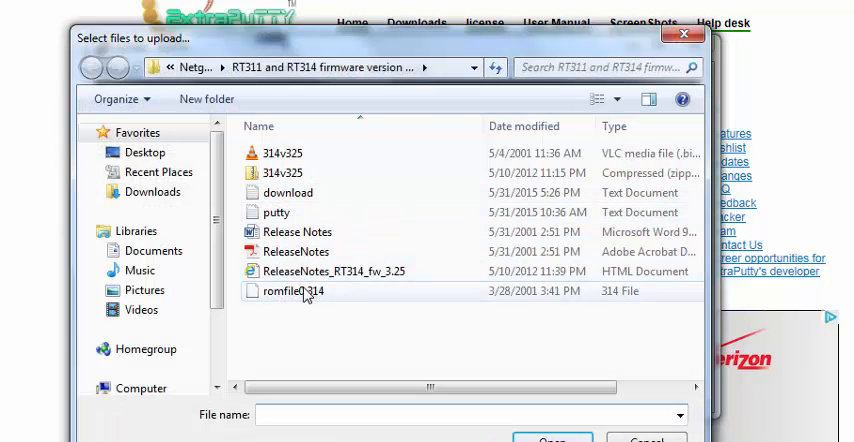
left_click(300, 291)
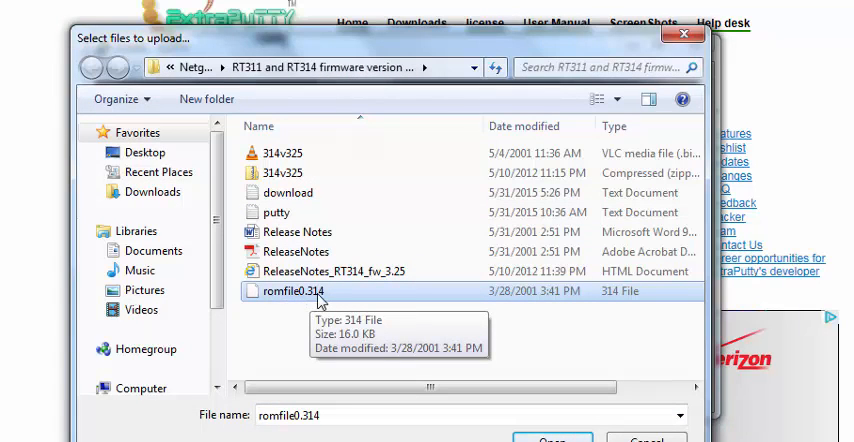
mouse_move(315, 301)
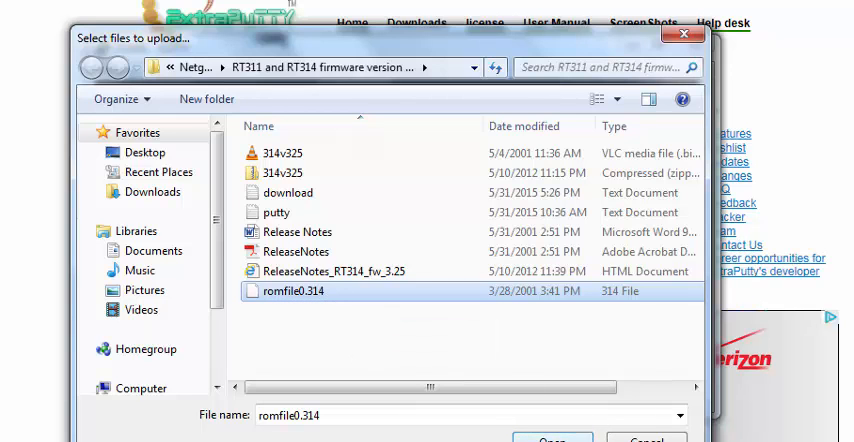
left_click(551, 439)
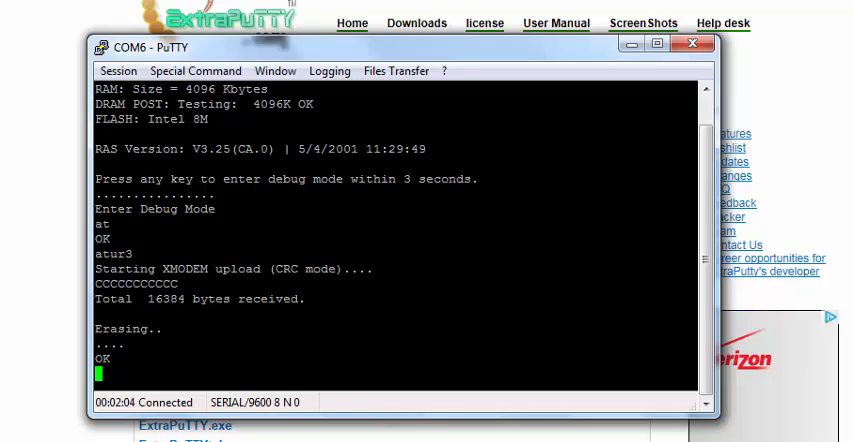
Enter the rtgo and at commands in the console, then the router password
type("rt")
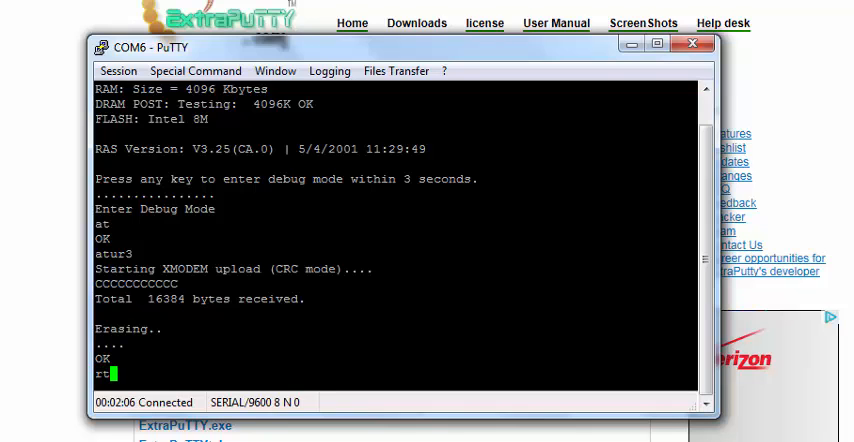
type("go")
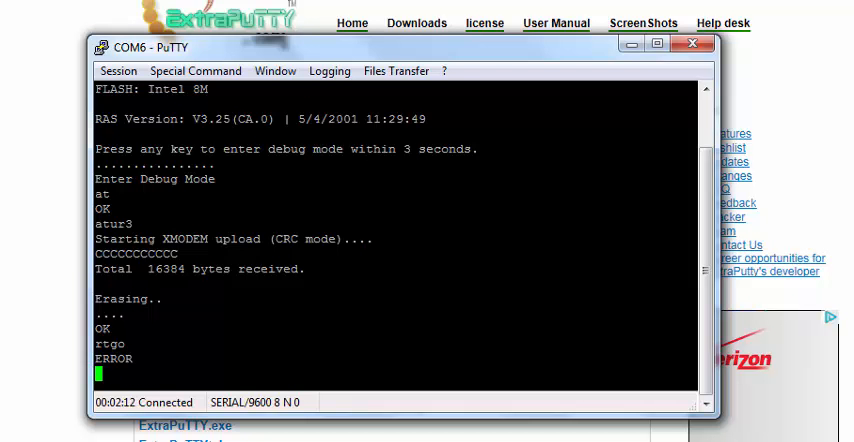
type("rtgo")
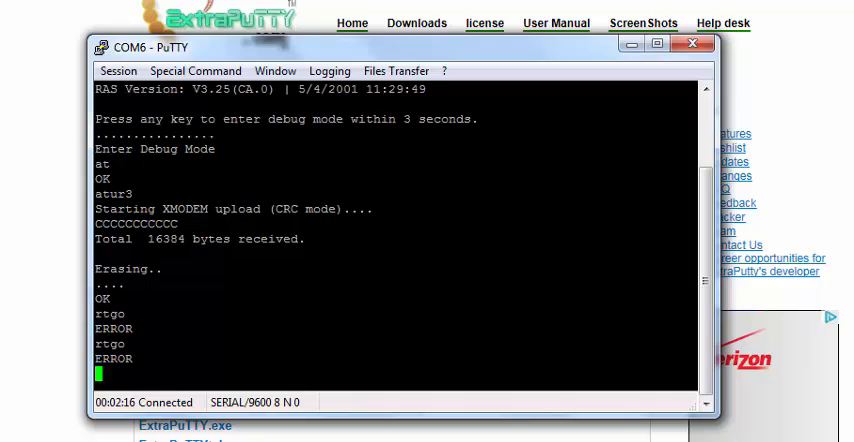
type("at")
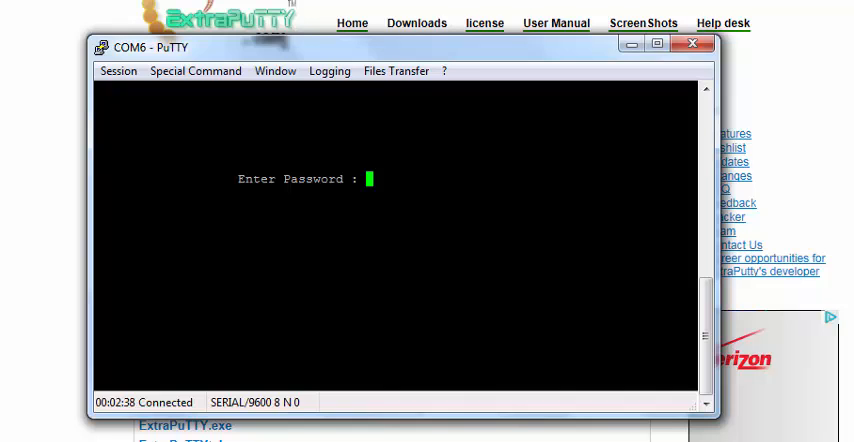
type("XXXX")
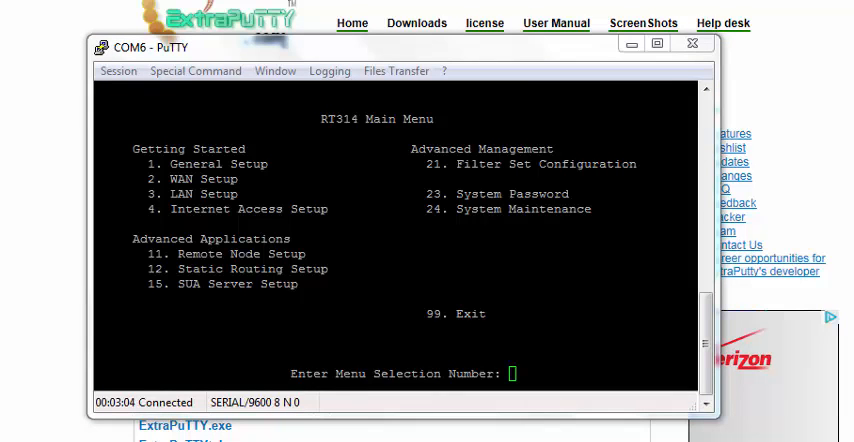
Minimize the terminal and open Network and Sharing Center from the tray network list
left_click(690, 43)
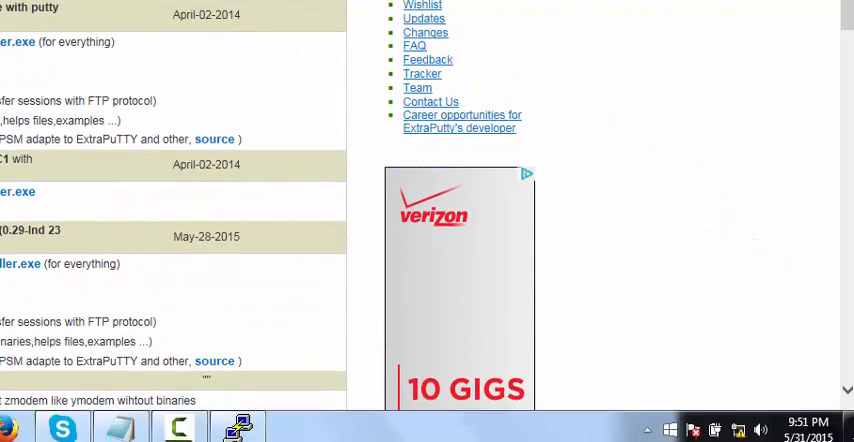
left_click(740, 428)
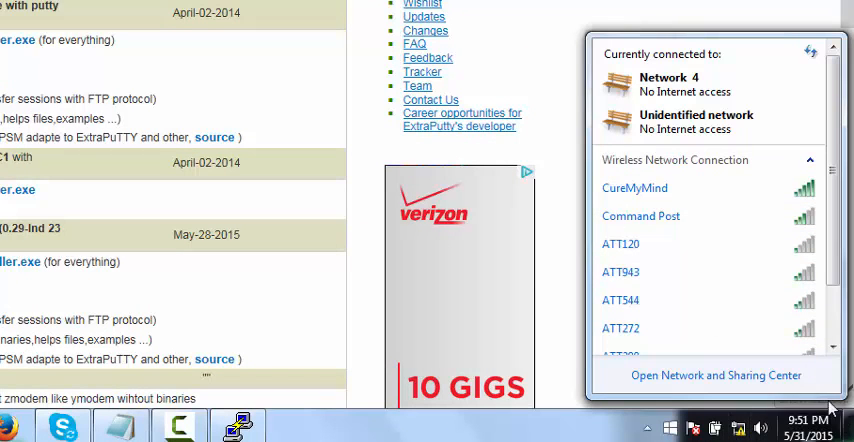
mouse_move(740, 383)
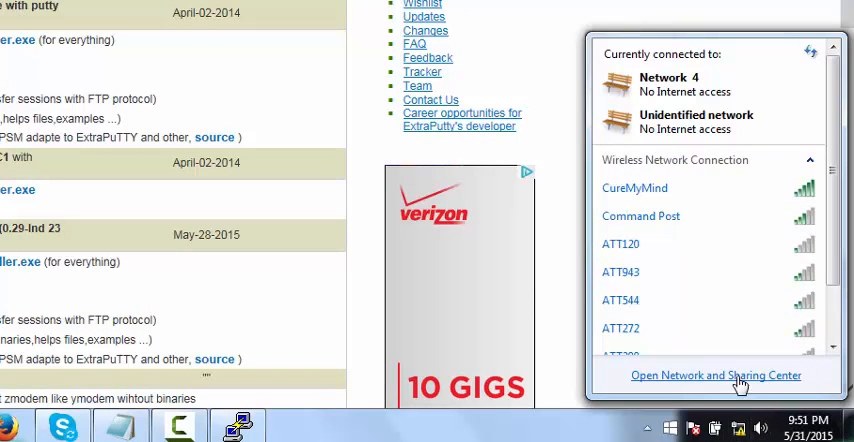
left_click(717, 376)
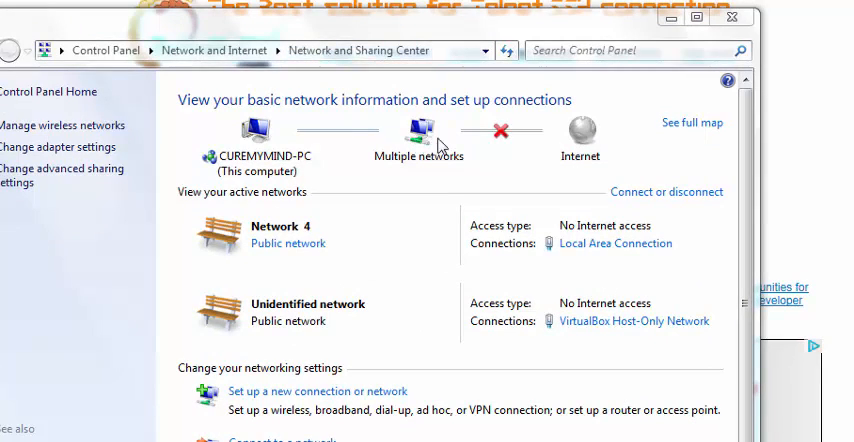
mouse_move(782, 33)
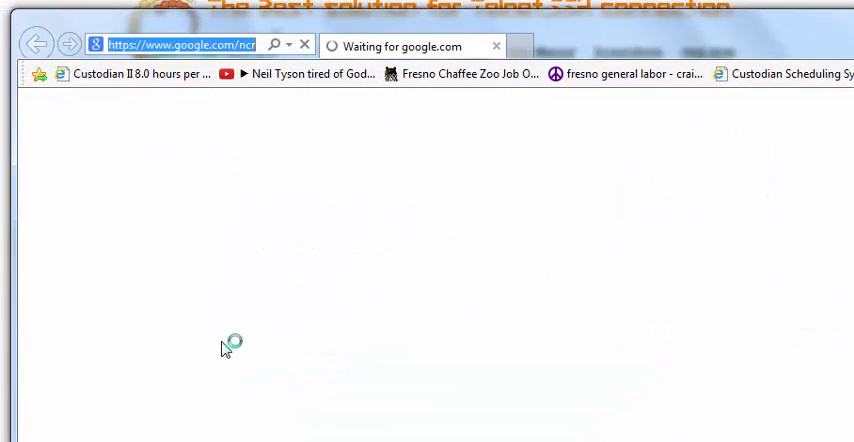
Browse to 192.168.0.1 to raise the RT314 login prompt, then return to the terminal
type("192.168.0.1/")
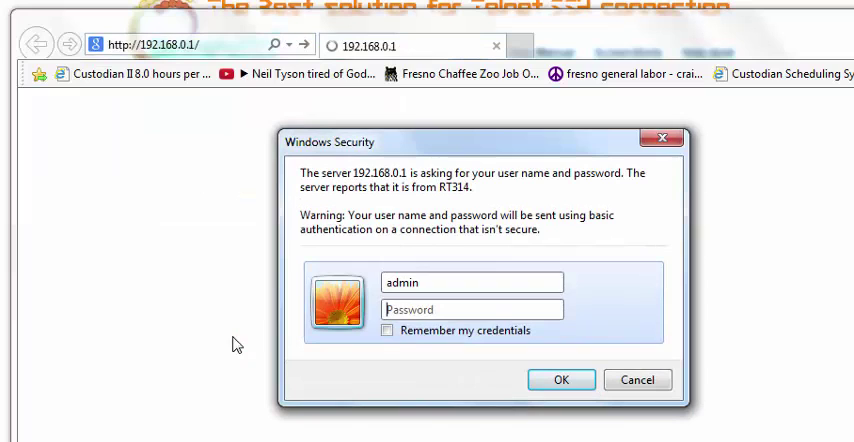
left_click(472, 282)
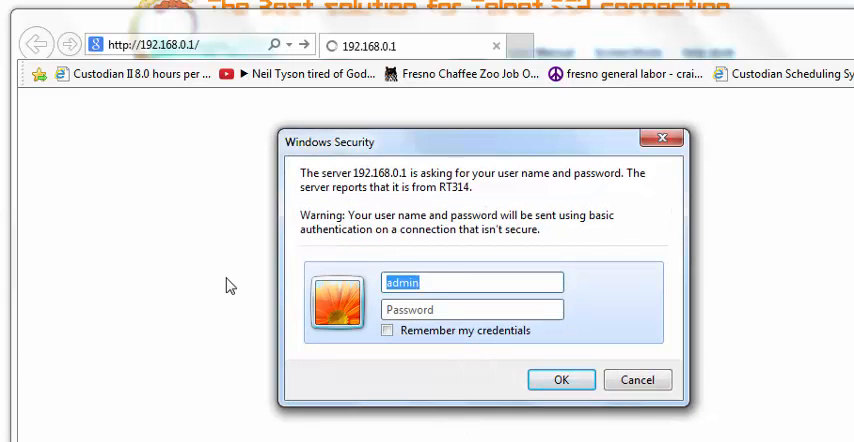
left_click(472, 309)
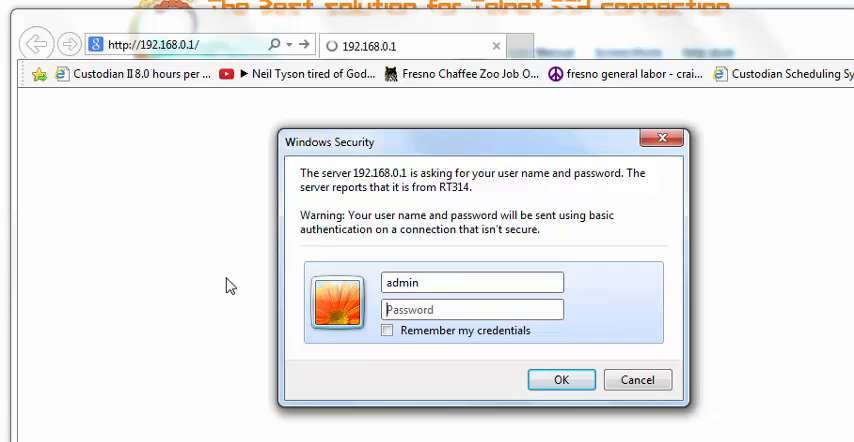
left_click(561, 379)
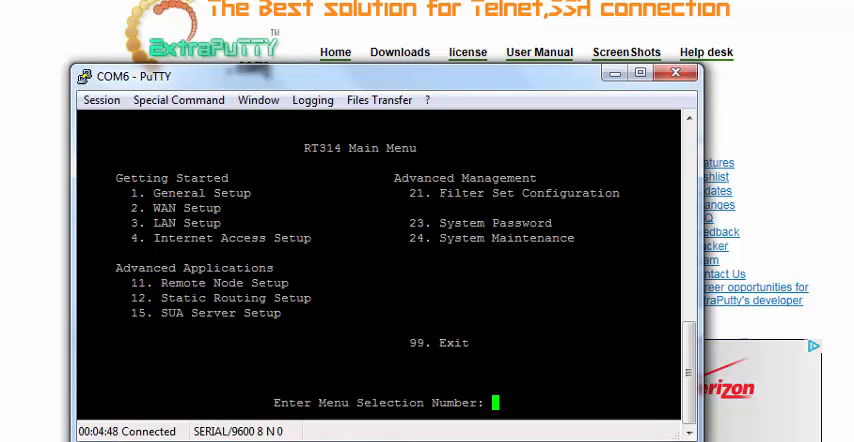
Exit the RT314 menu with option 99 and close the ExtraPuTTY window
type("99")
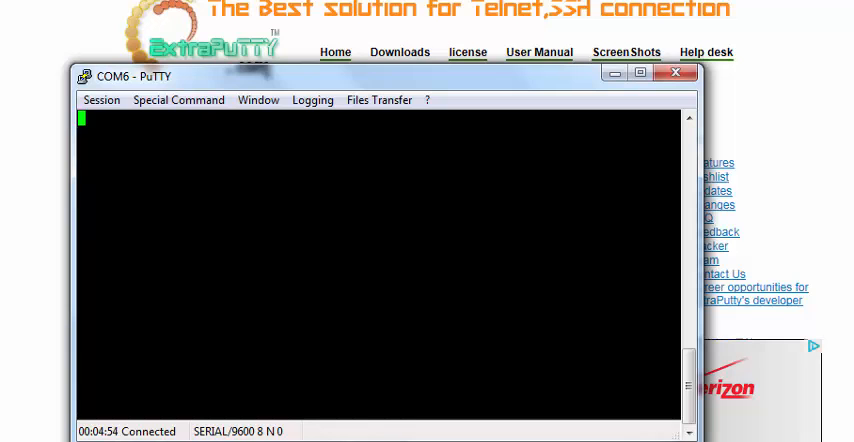
mouse_move(676, 72)
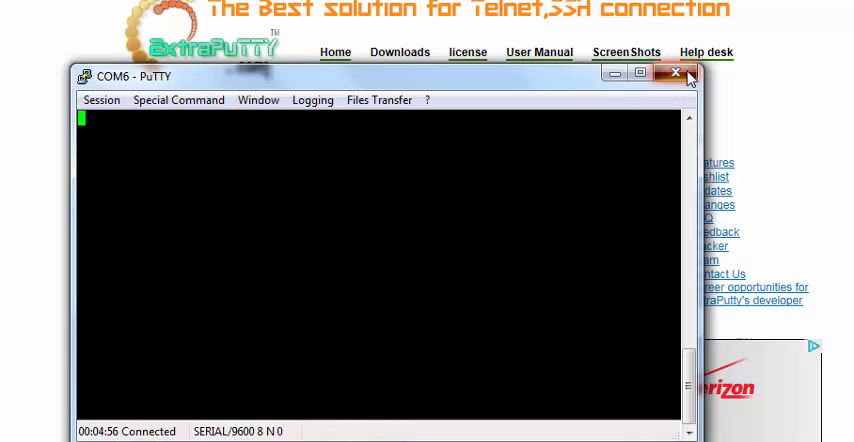
left_click(676, 73)
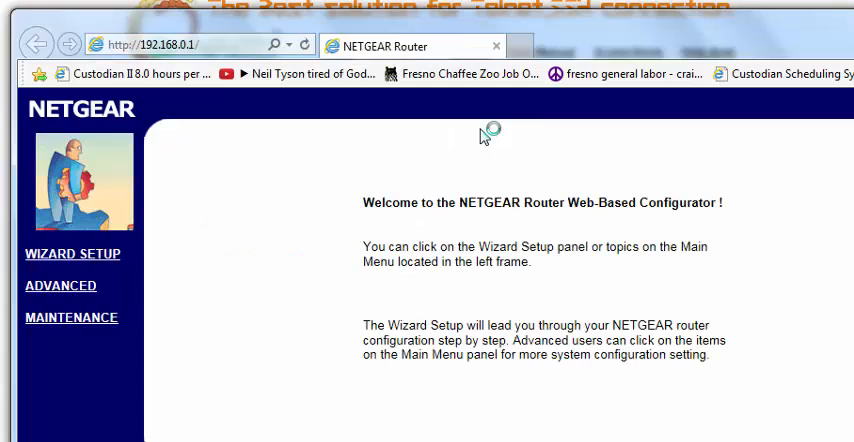
mouse_move(522, 318)
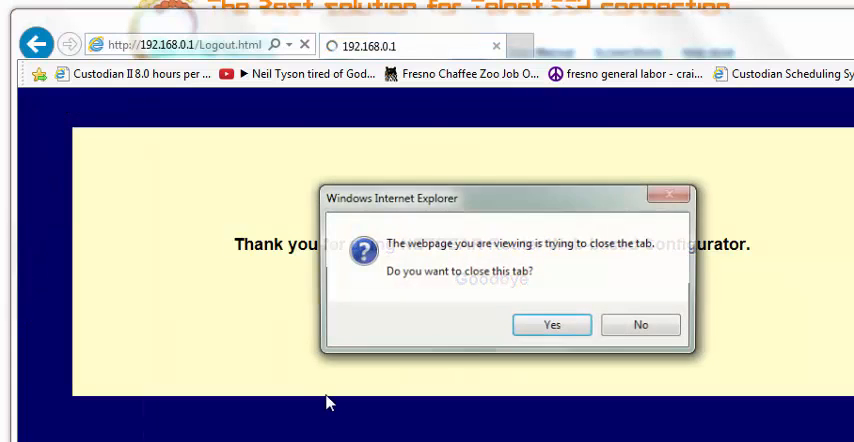
Keep the browser tab open, log in as admin, and return to the configurator Main Menu
left_click(640, 324)
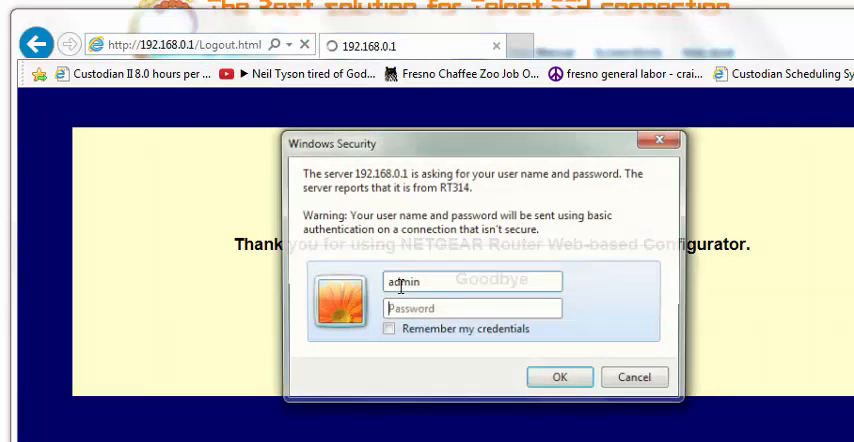
type("•")
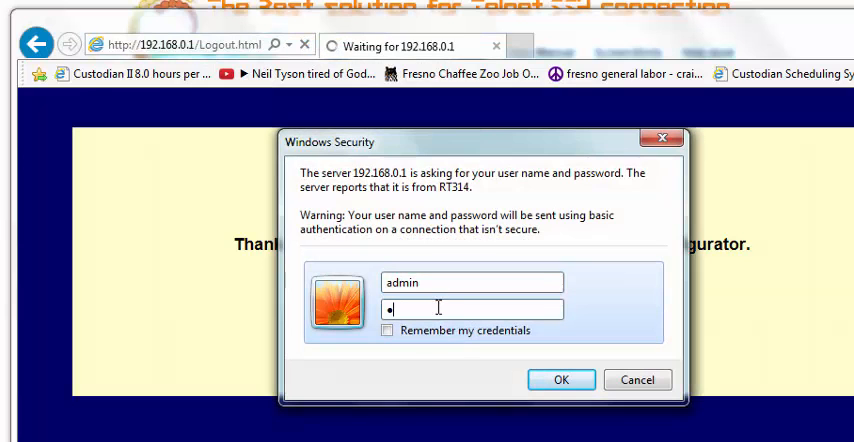
left_click(564, 380)
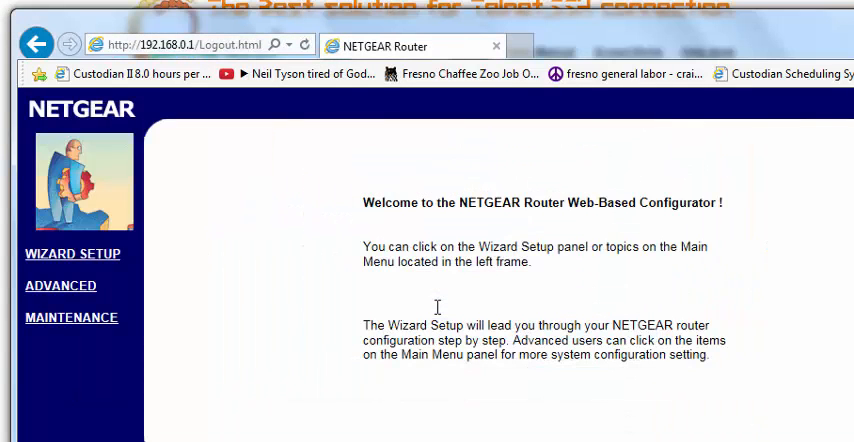
mouse_move(431, 316)
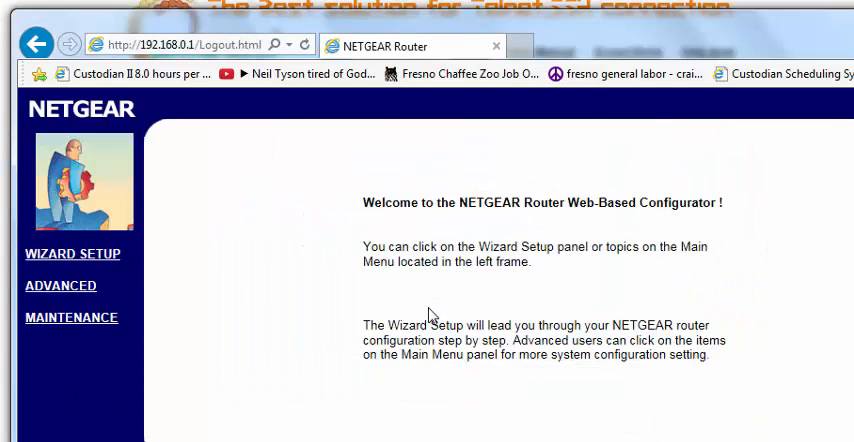
mouse_move(153, 417)
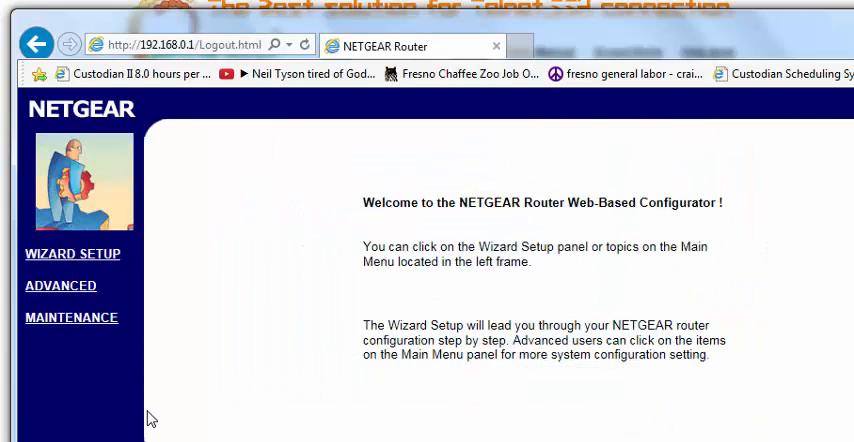
mouse_move(118, 399)
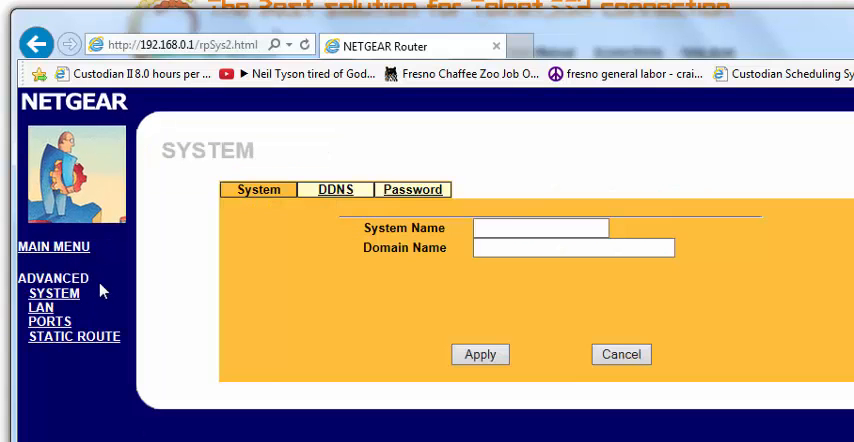
mouse_move(62, 253)
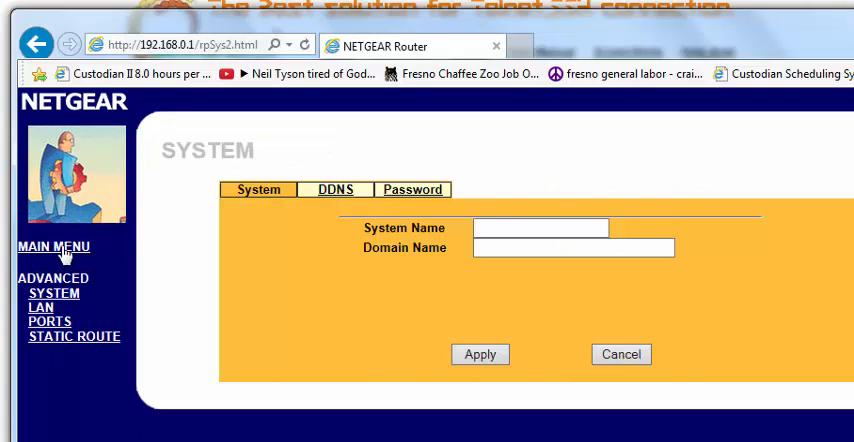
left_click(54, 246)
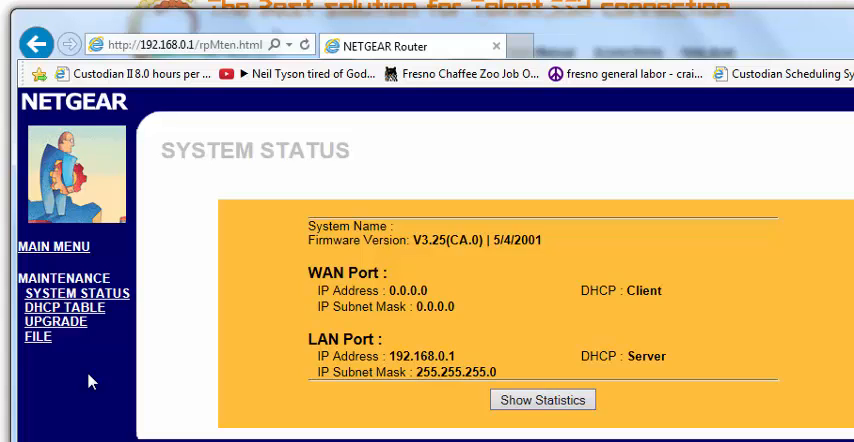
mouse_move(178, 408)
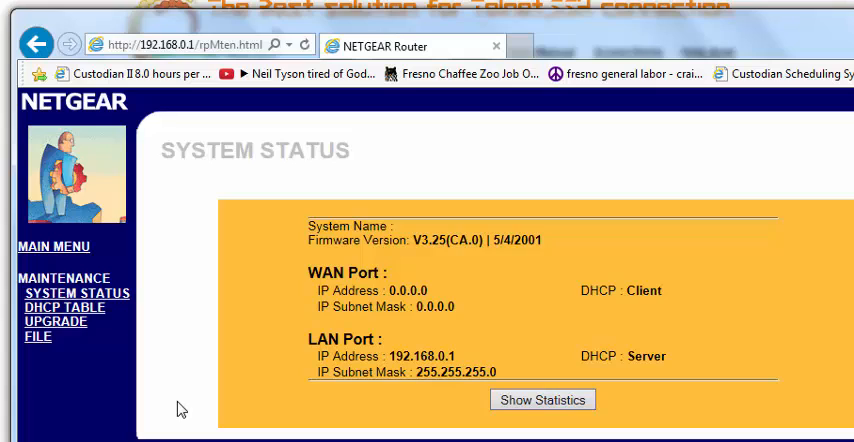